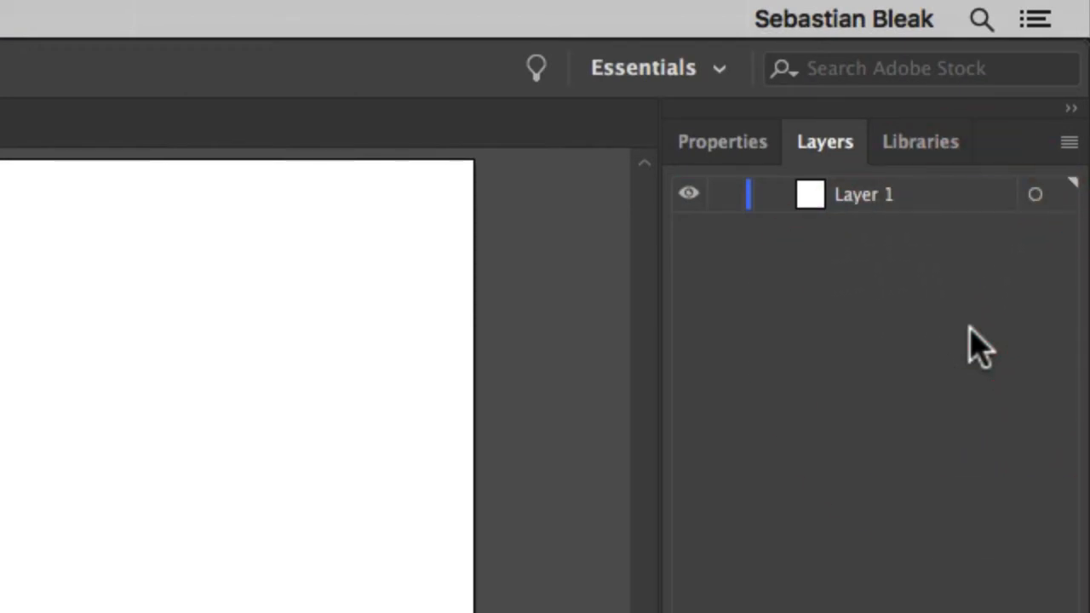
mouse_move(870, 226)
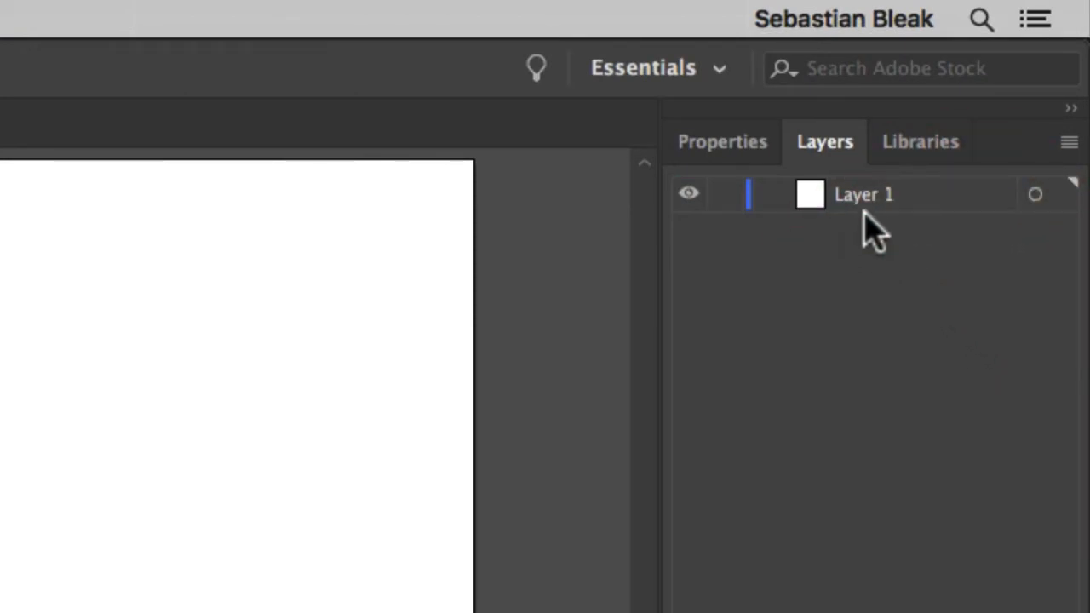
mouse_move(962, 213)
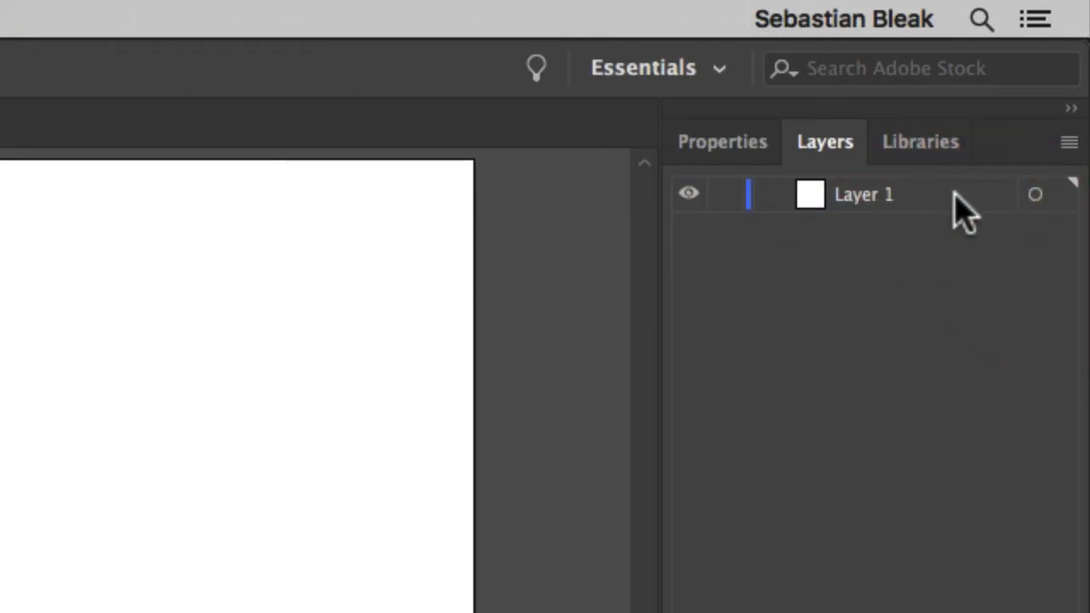
- Make Layer 1 a template layer with Dim Images at 50% via Layer Options
double_click(862, 194)
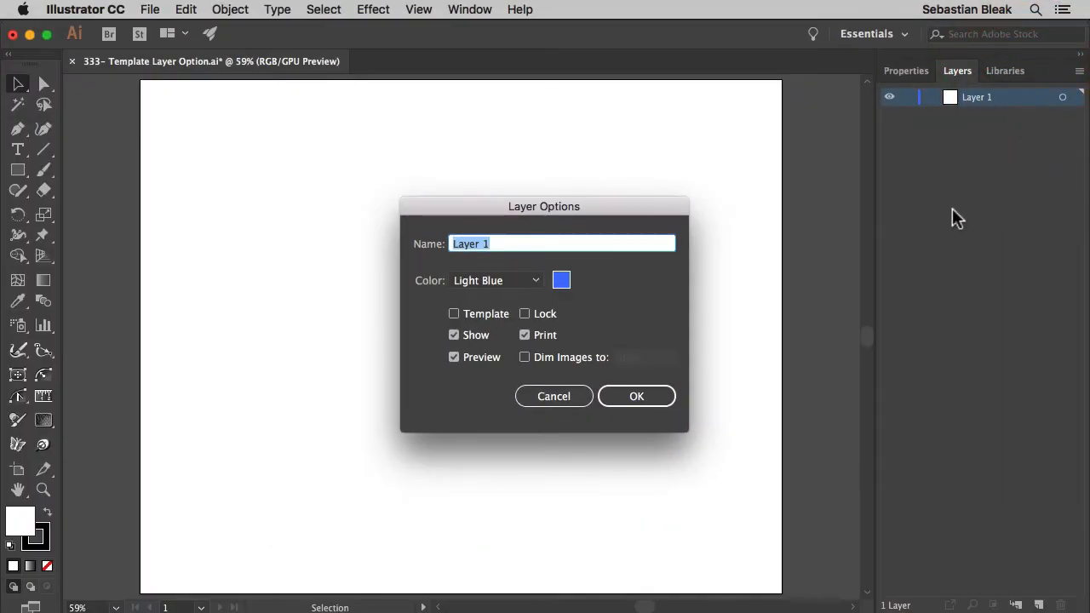
mouse_move(657, 318)
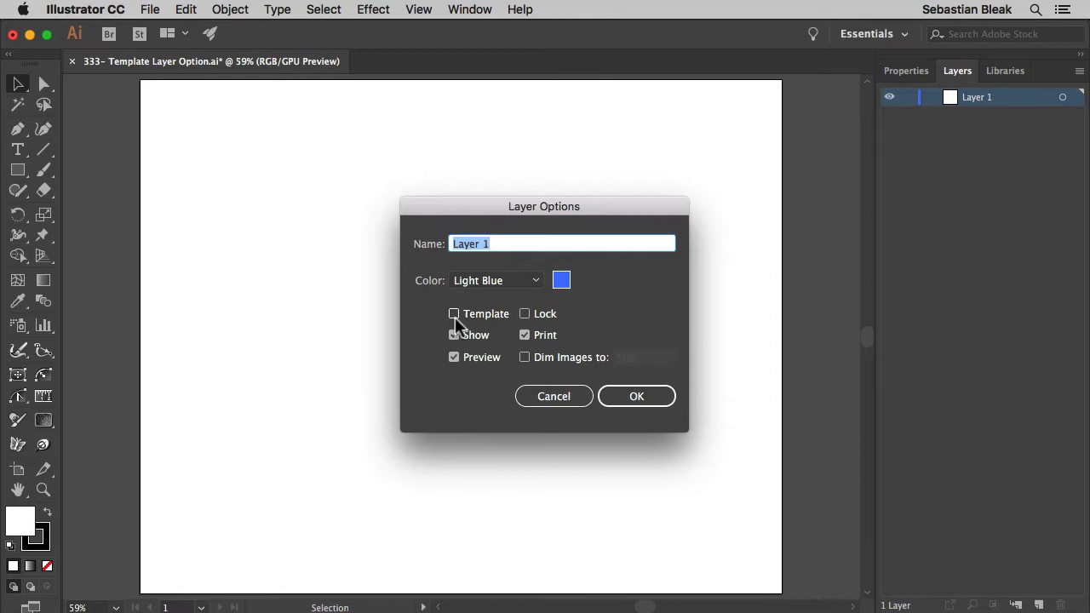
click(453, 313)
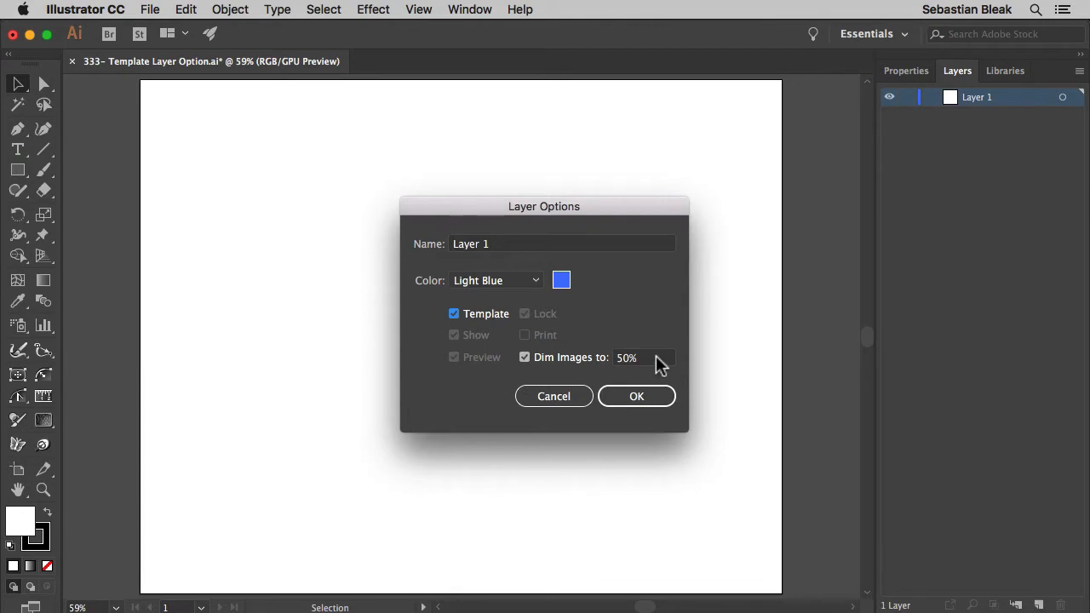
triple_click(638, 357)
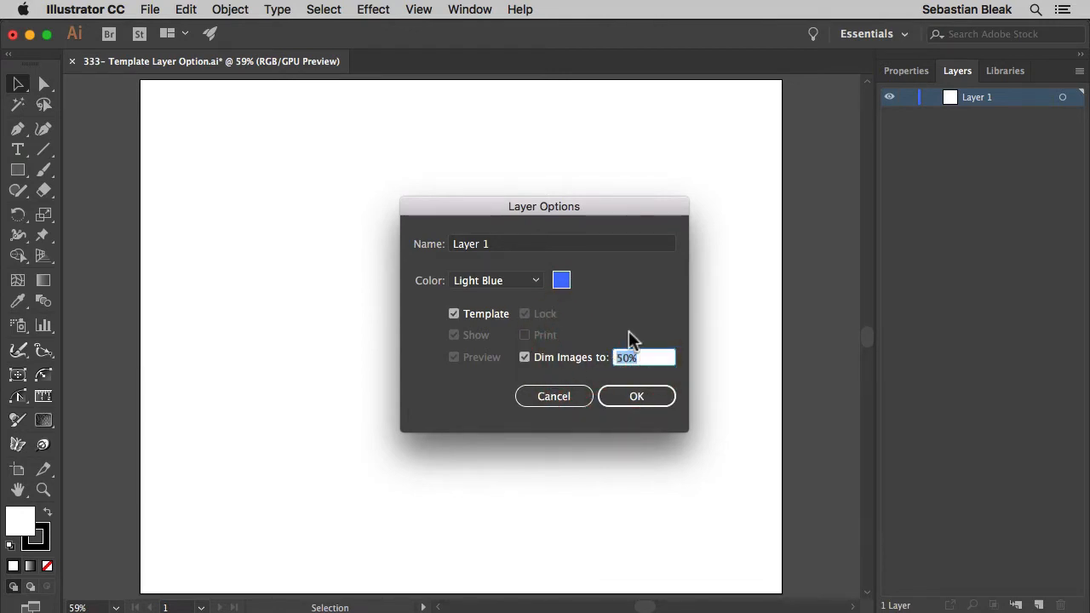
click(637, 395)
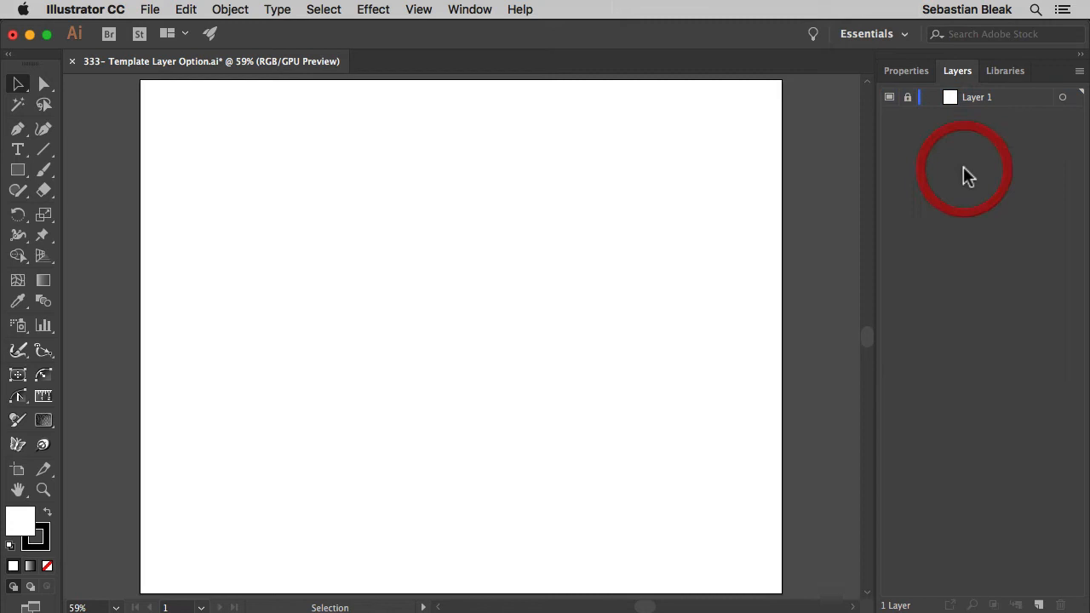
mouse_move(910, 103)
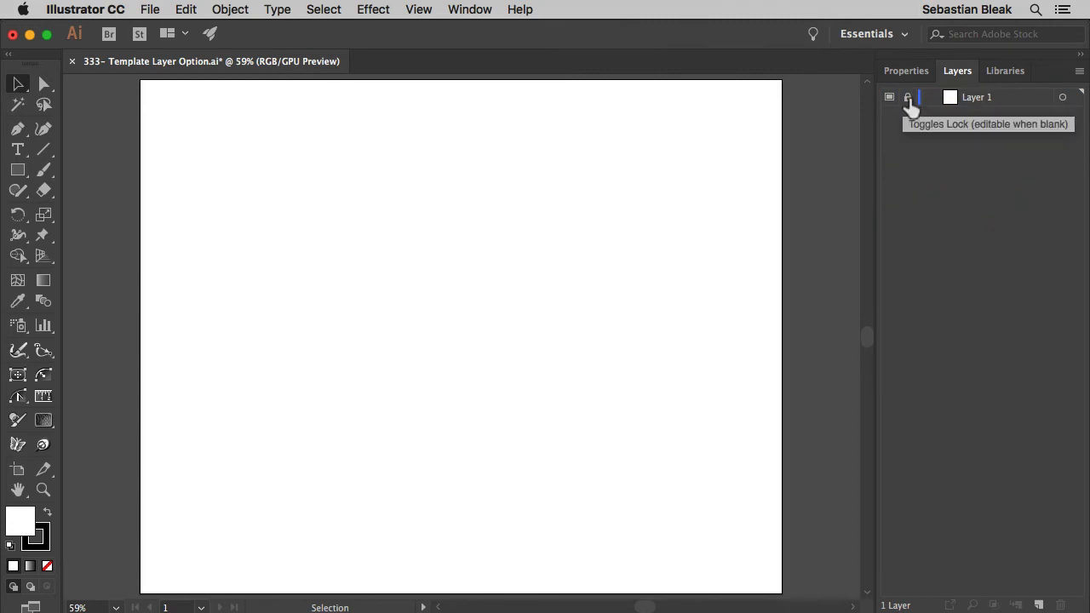
mouse_move(889, 95)
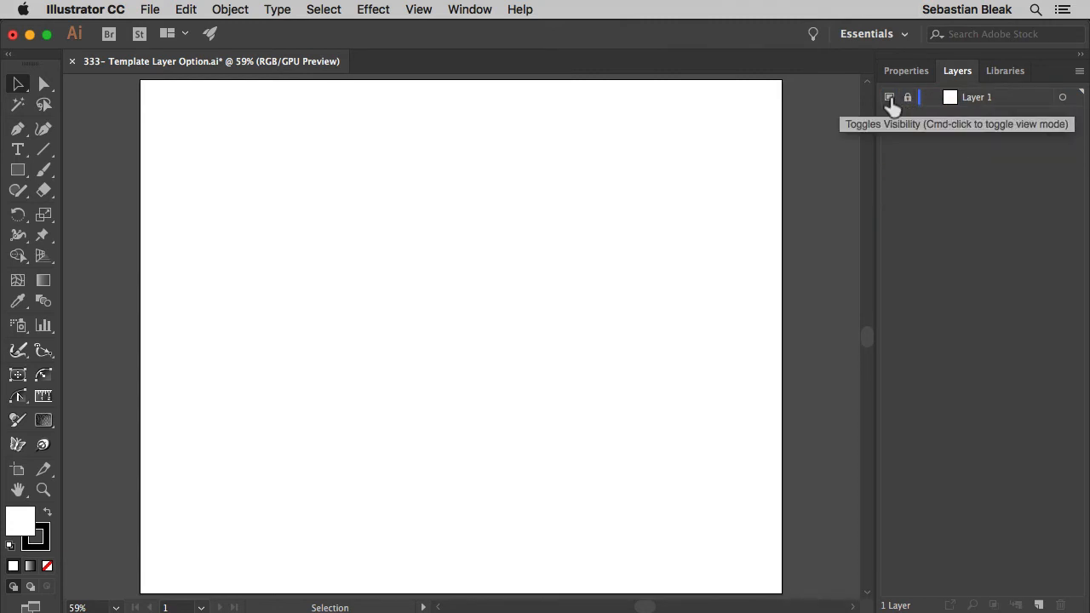
mouse_move(979, 126)
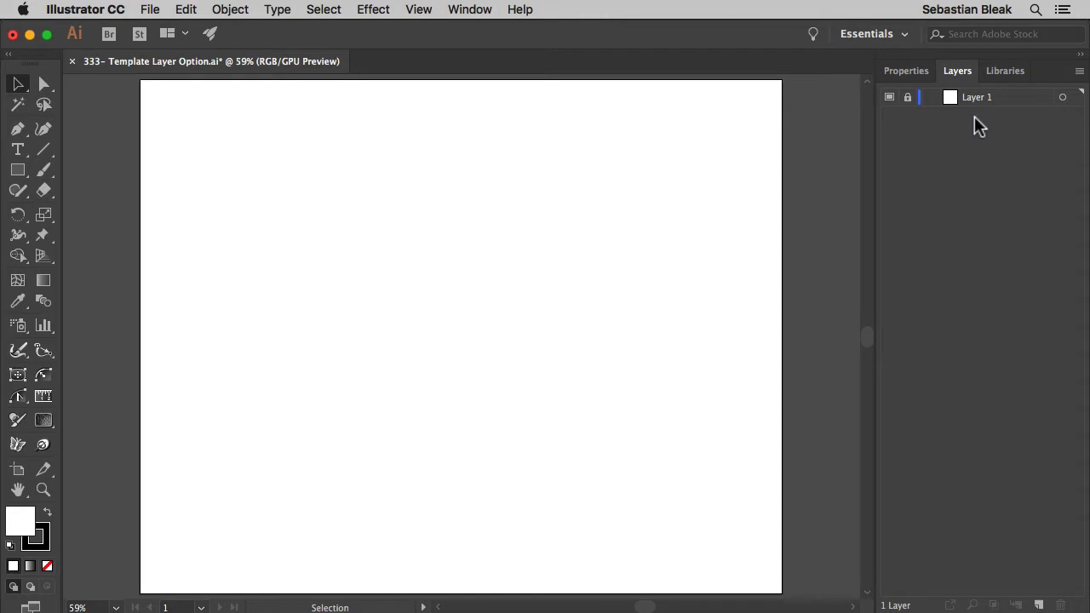
mouse_move(961, 165)
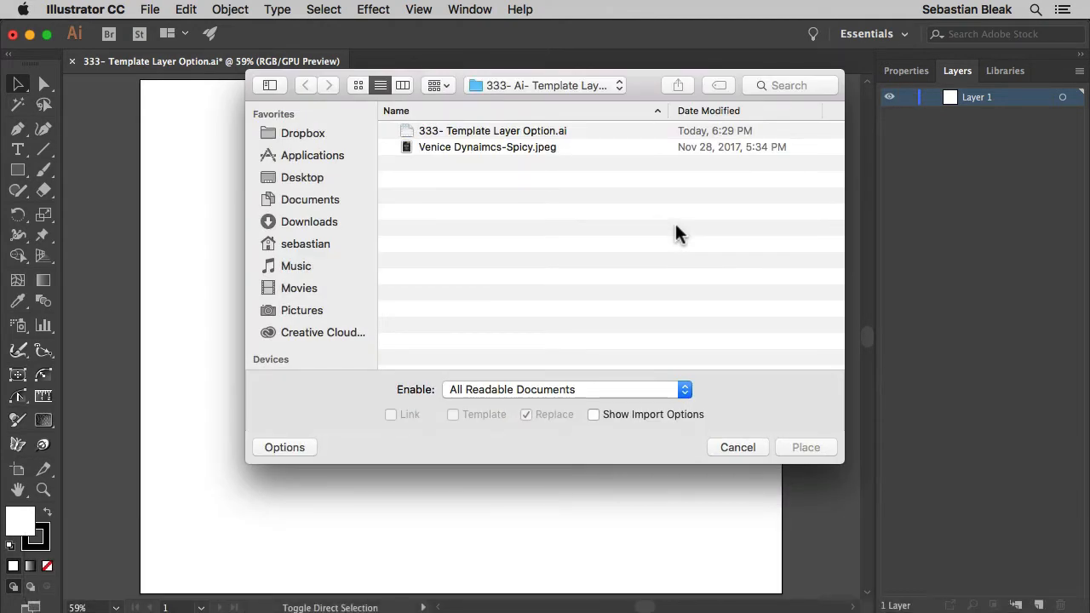
mouse_move(490, 188)
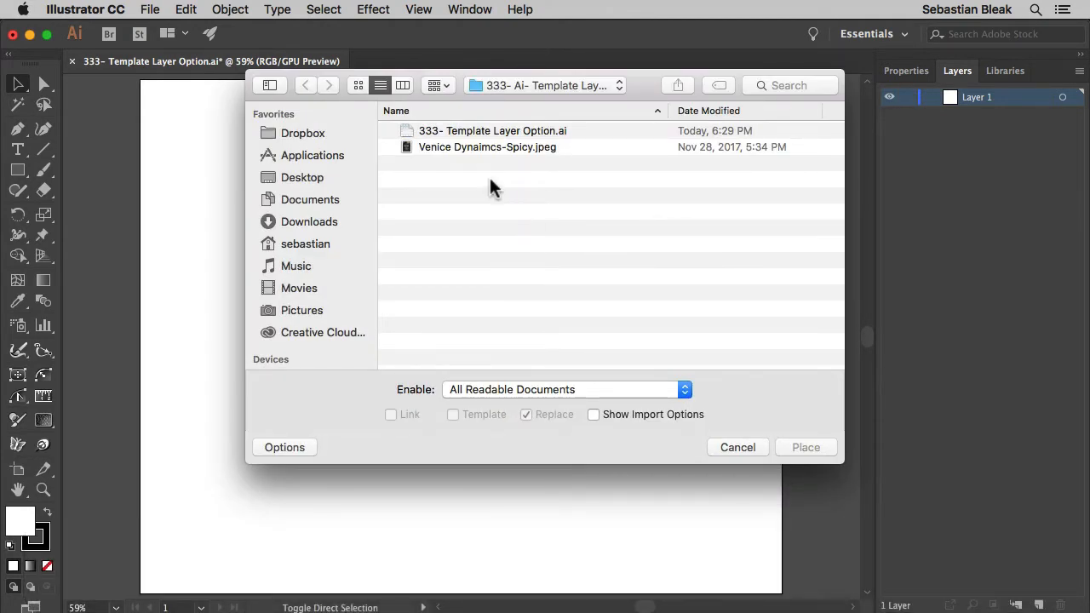
- Place Venice Dynaimcs-Spicy.jpeg as a linked template, creating its own locked template layer
click(487, 146)
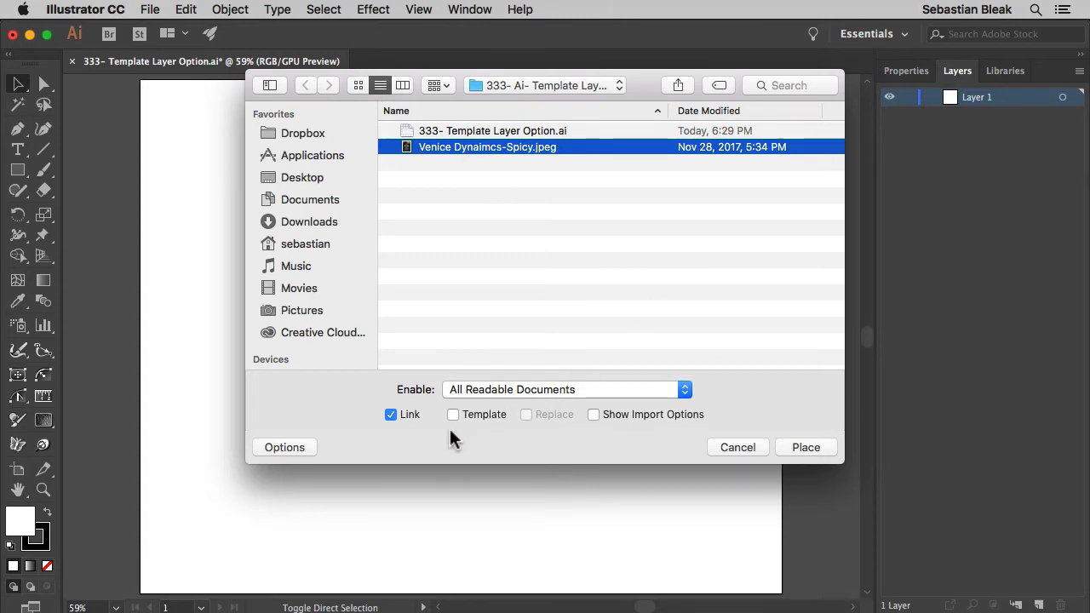
mouse_move(456, 429)
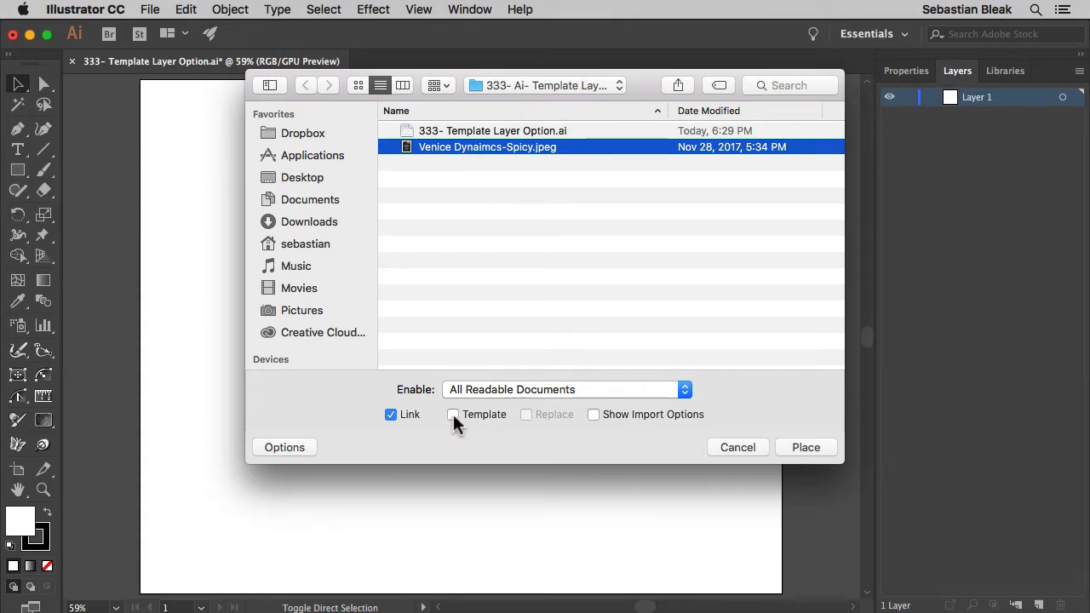
click(453, 416)
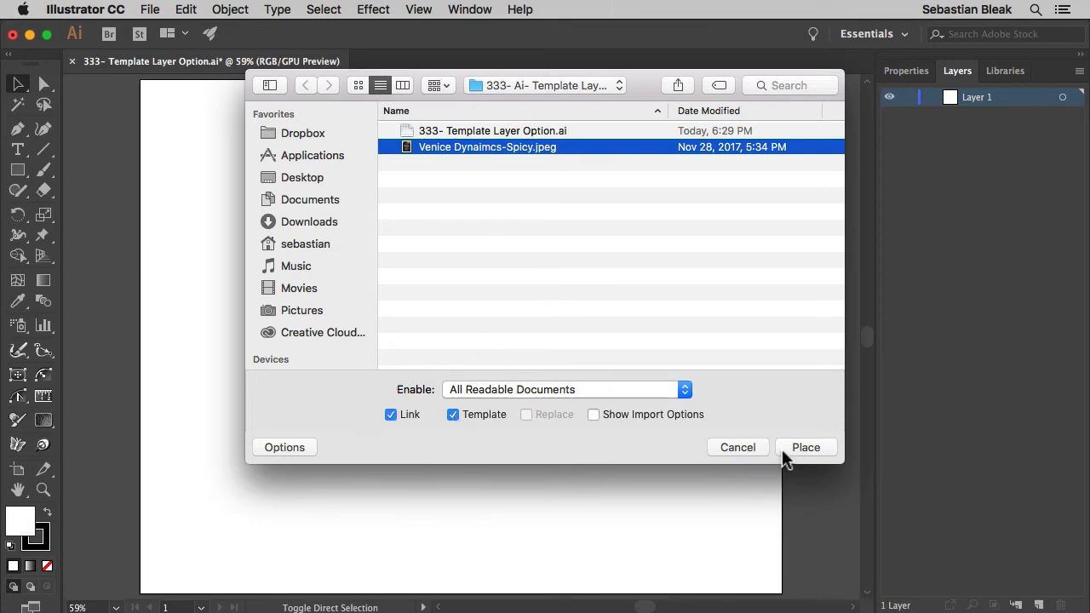
click(806, 446)
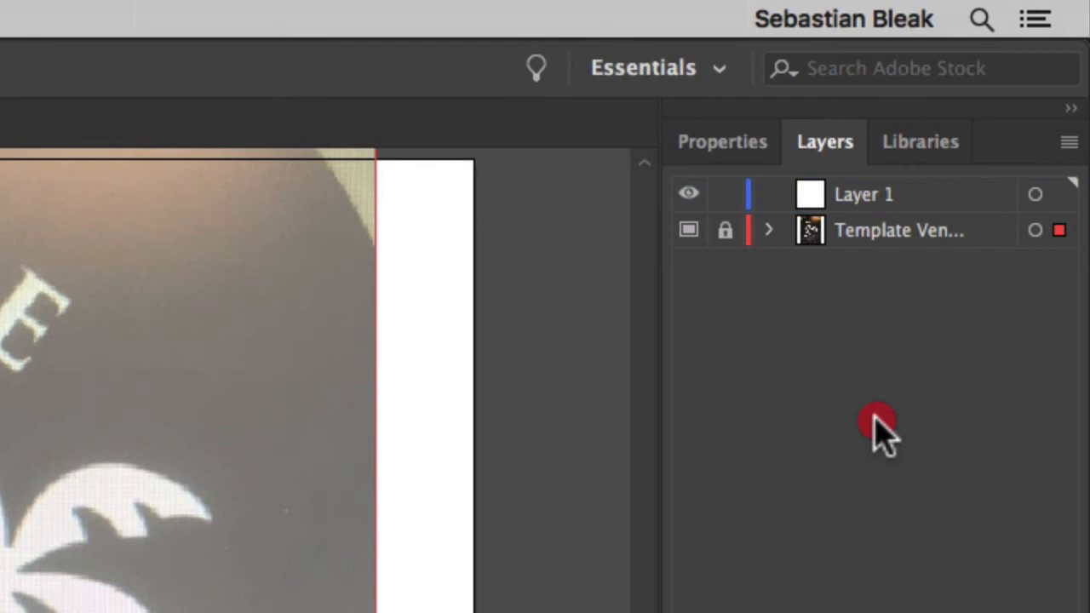
- Lower the Venice template layer's Dim Images value to 25% in Layer Options
click(900, 232)
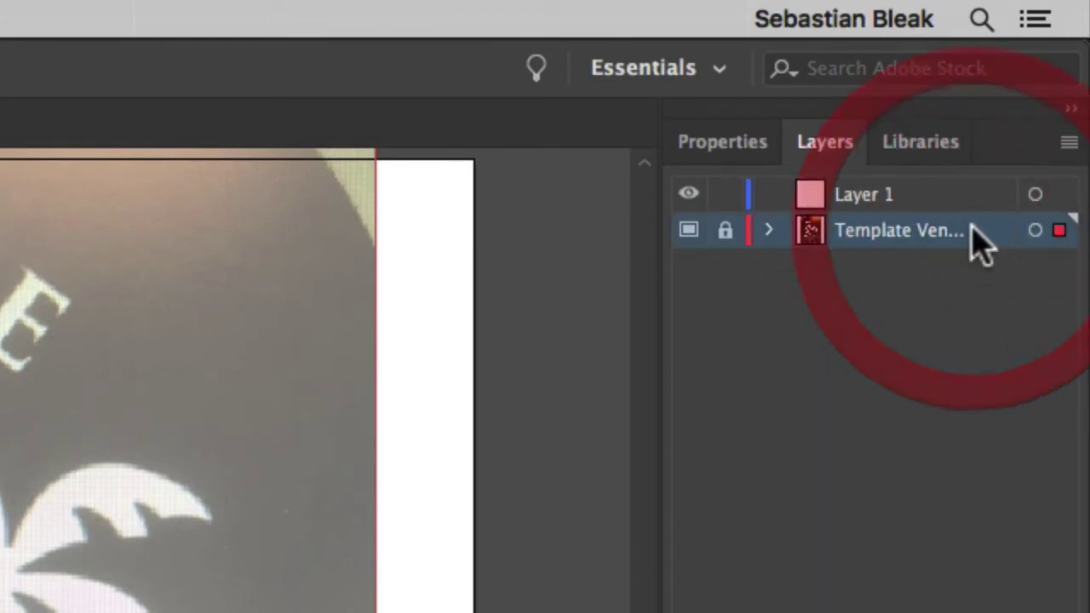
click(862, 194)
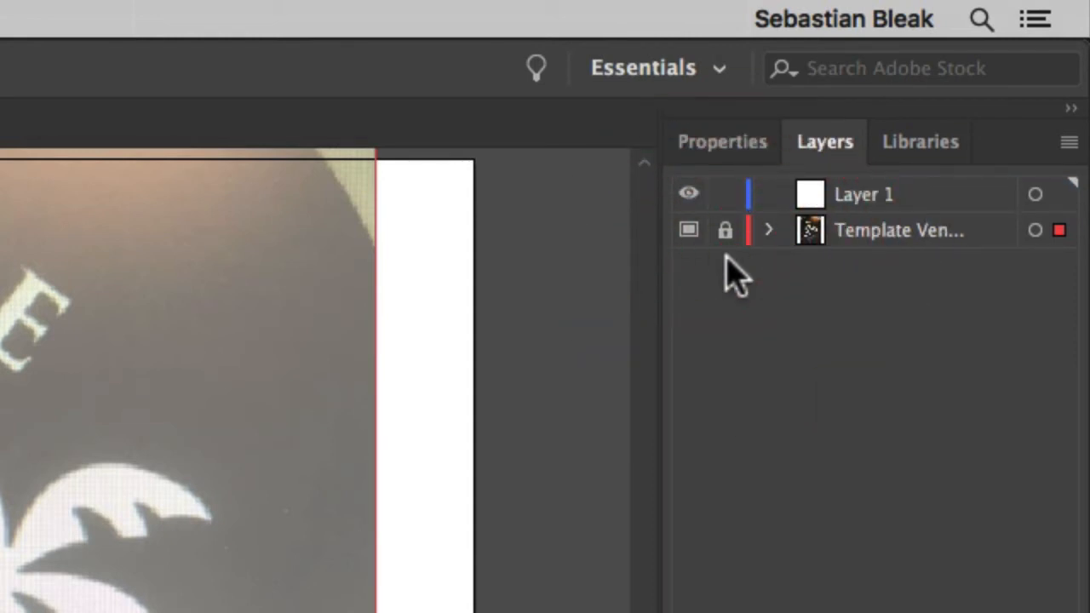
mouse_move(967, 264)
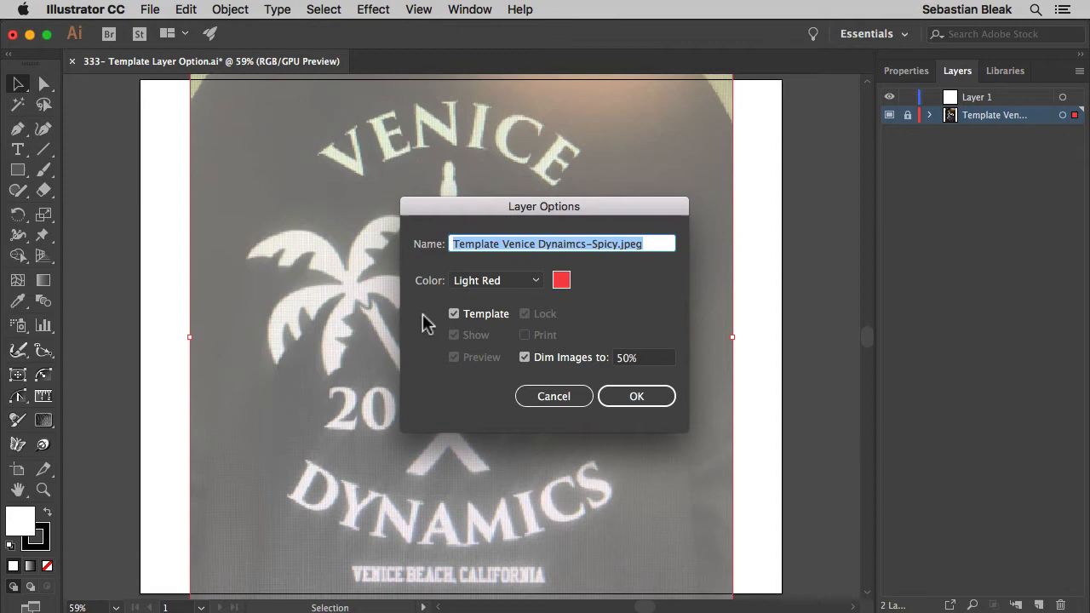
mouse_move(667, 344)
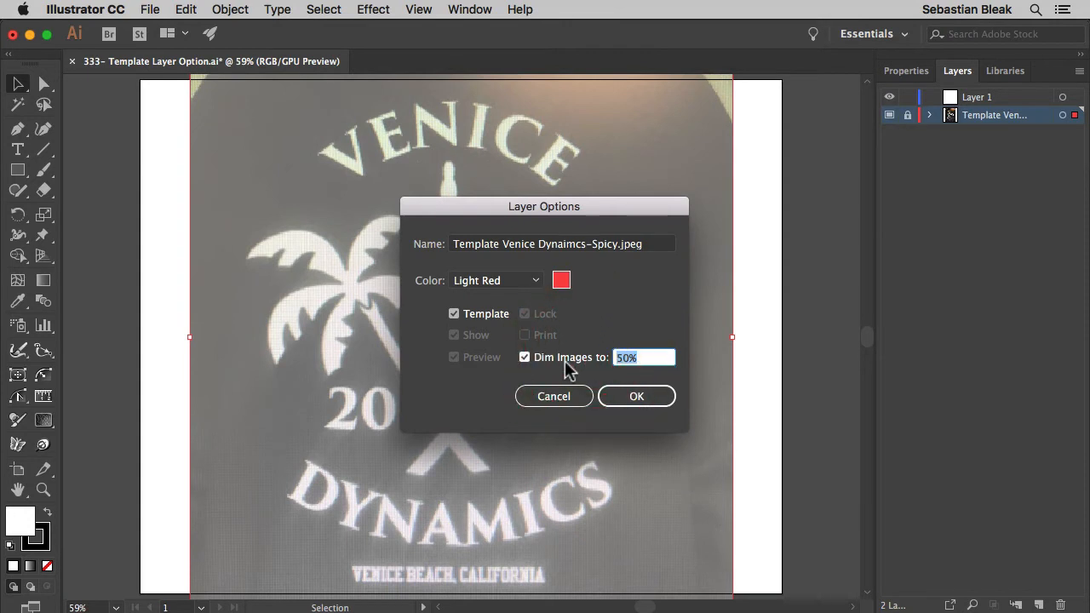
text(25)
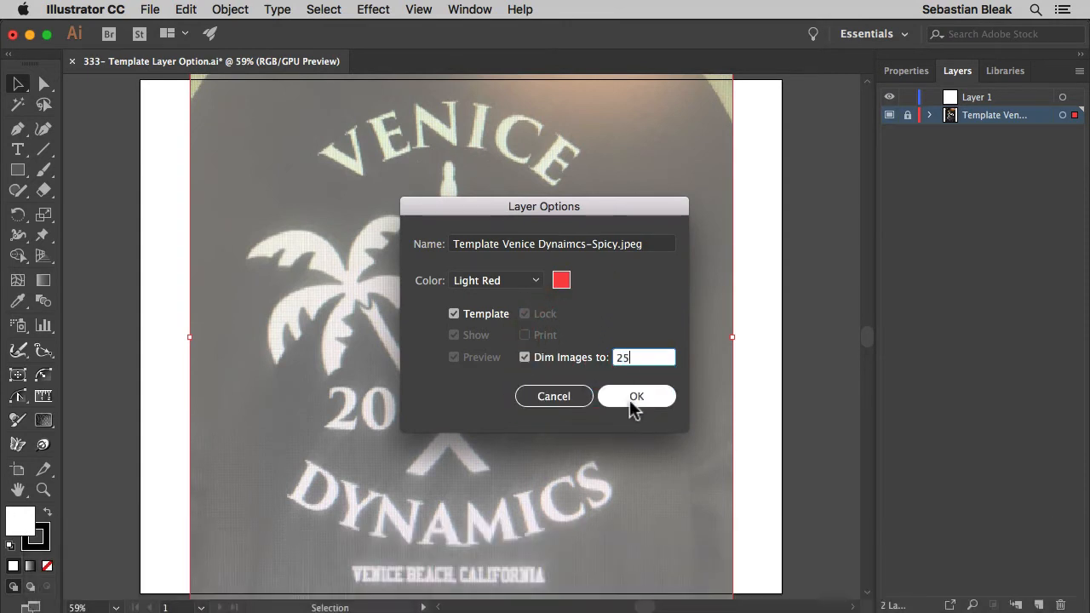
click(637, 395)
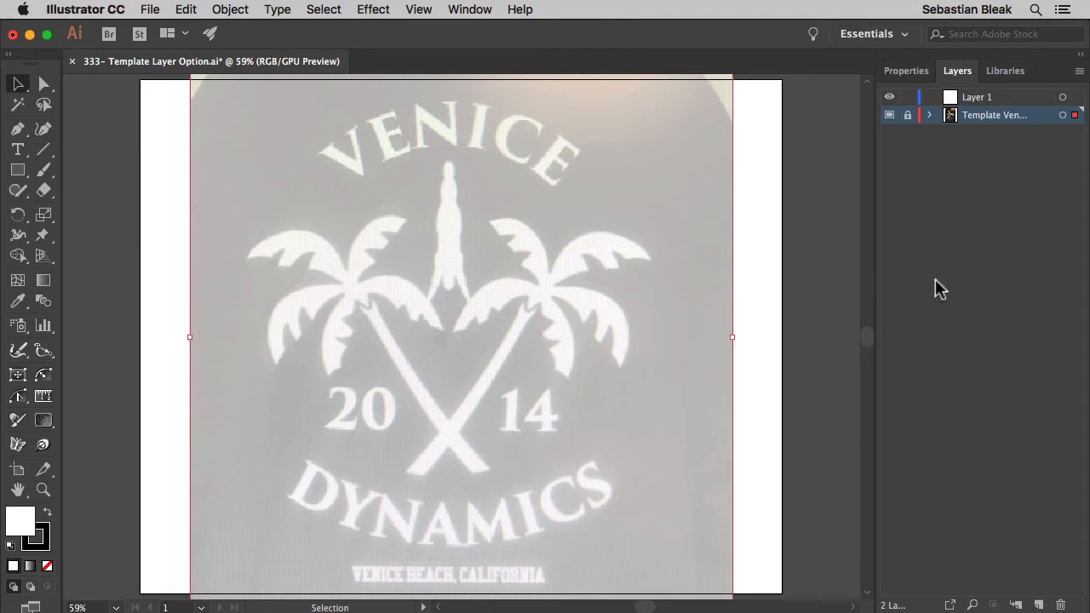
- Undo the template photo layer, then make Layer 1 with the photo a 50%-dimmed template
key(cmd+z)
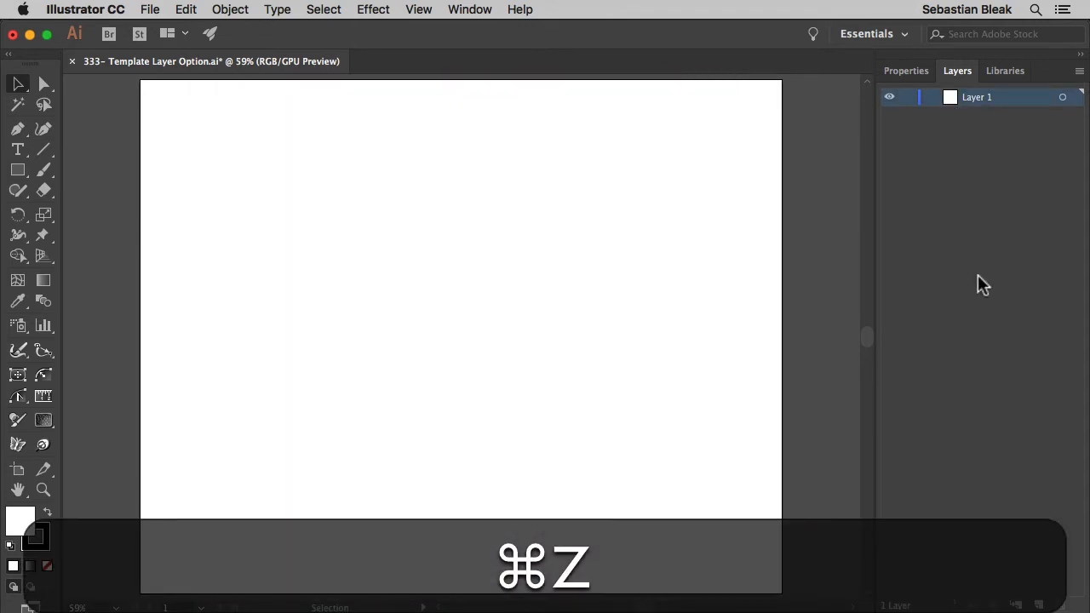
key(cmd+z)
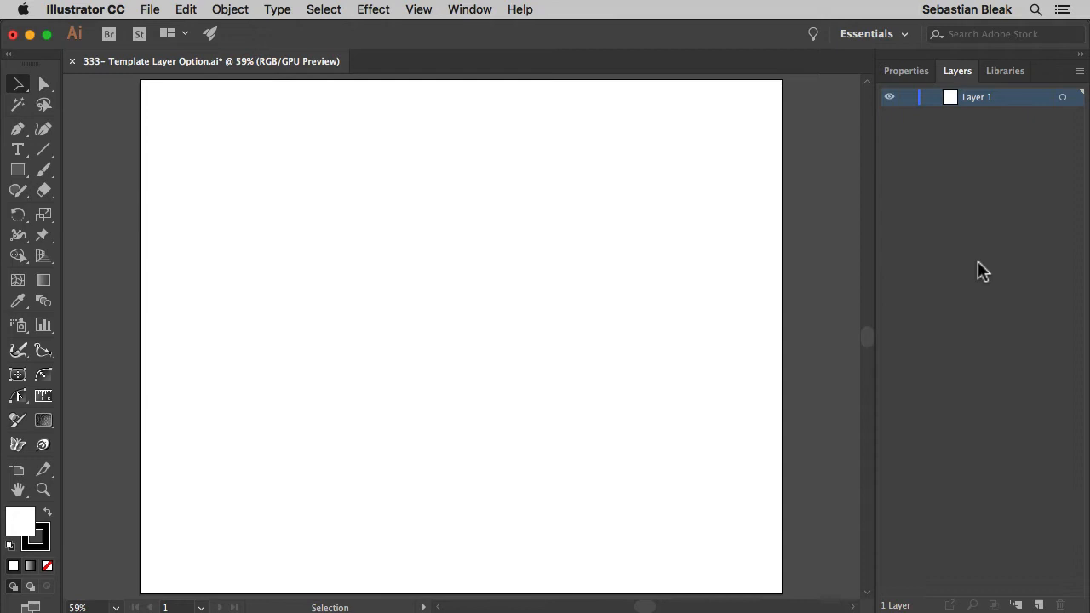
mouse_move(586, 289)
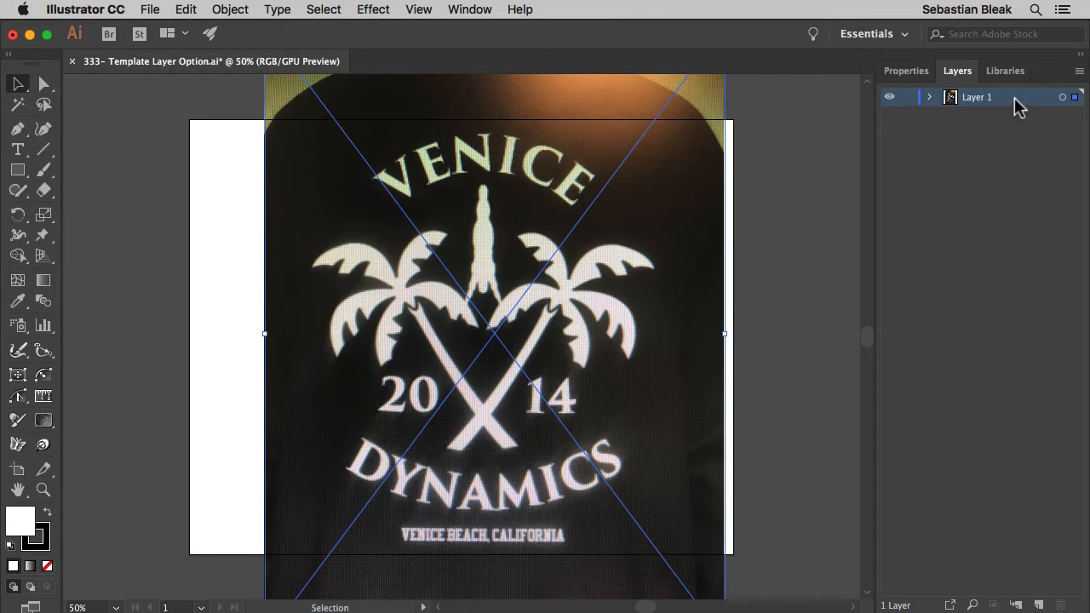
double_click(978, 95)
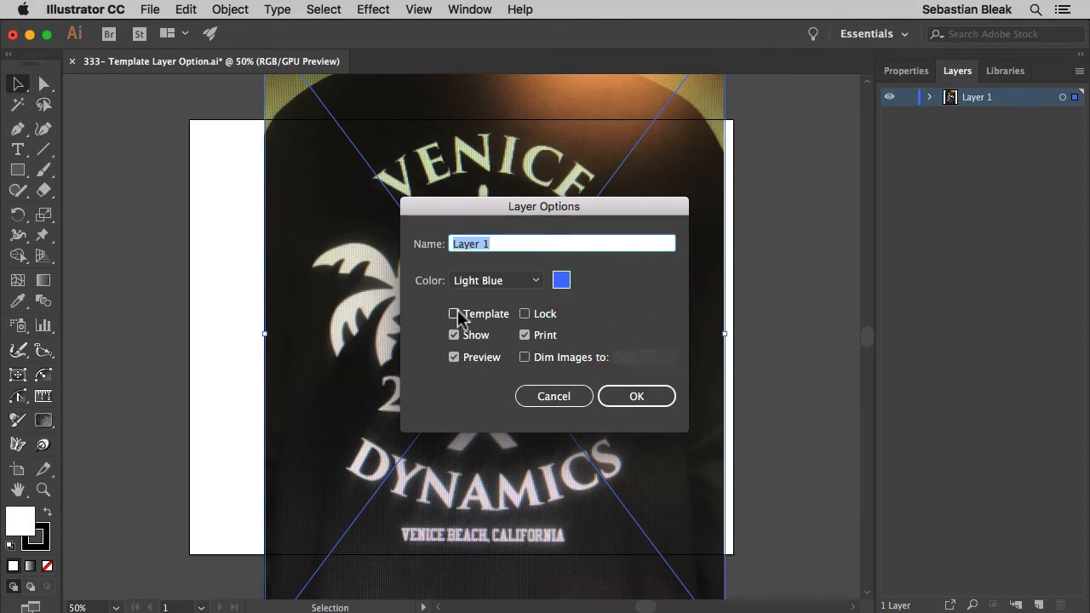
click(453, 314)
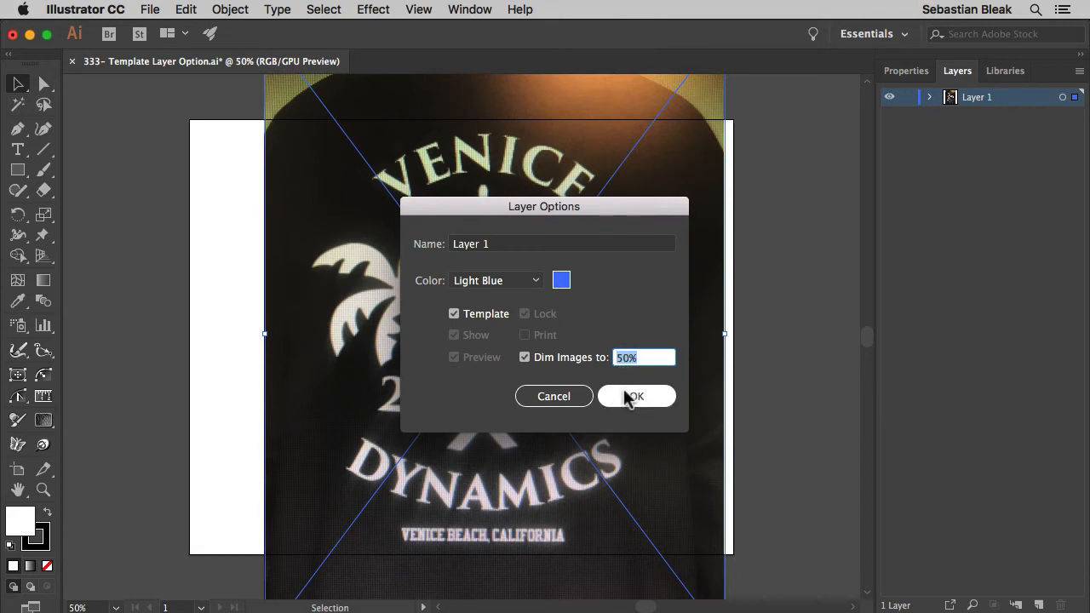
click(637, 395)
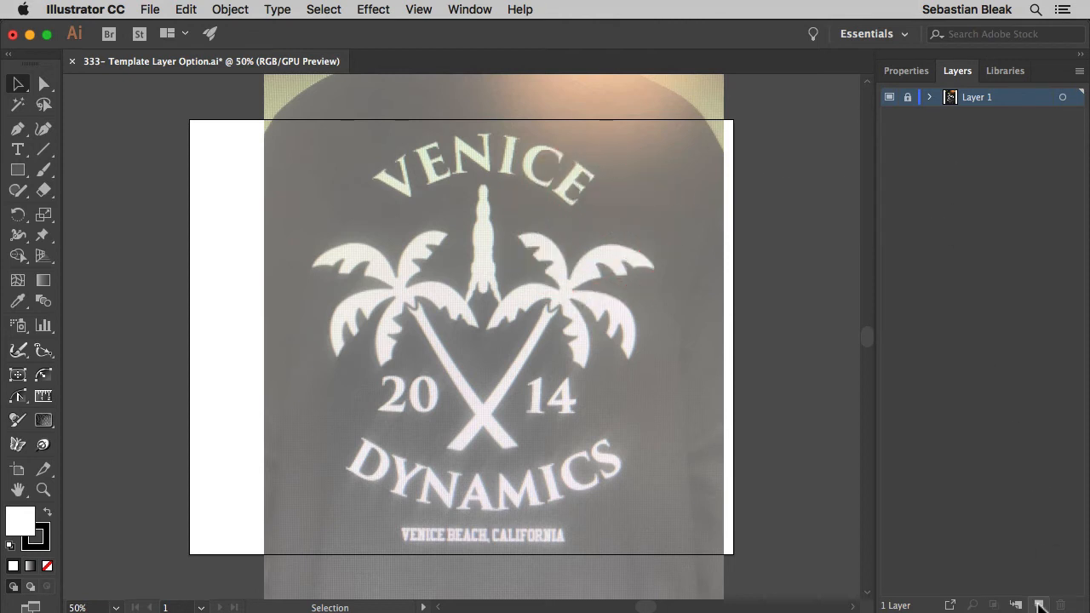
- Add Layer 2 above the template and start a pen path at the trunk's lower end
click(1039, 605)
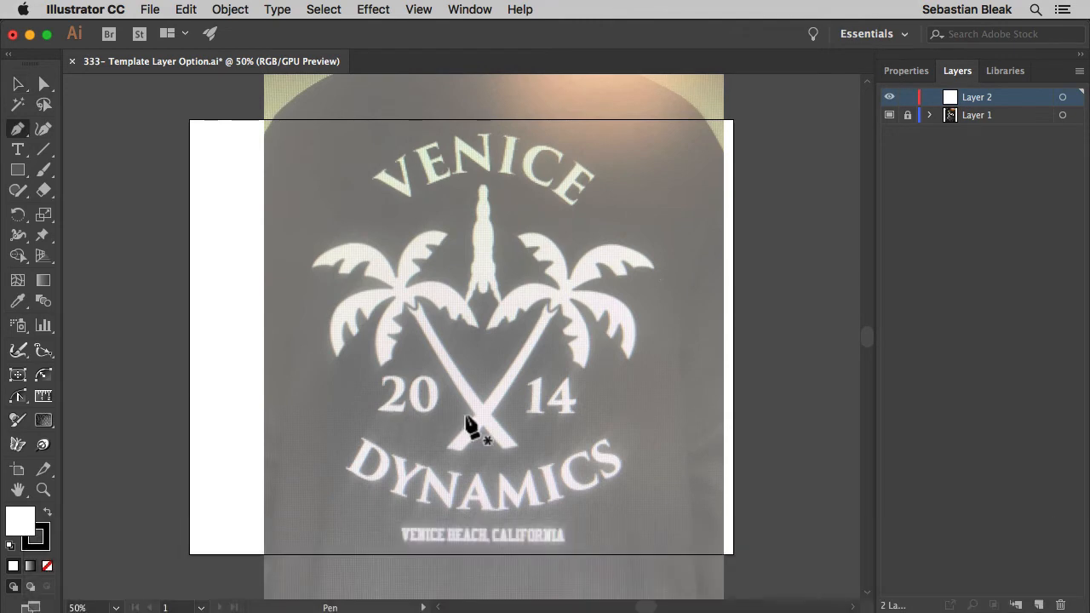
key(cmd+=)
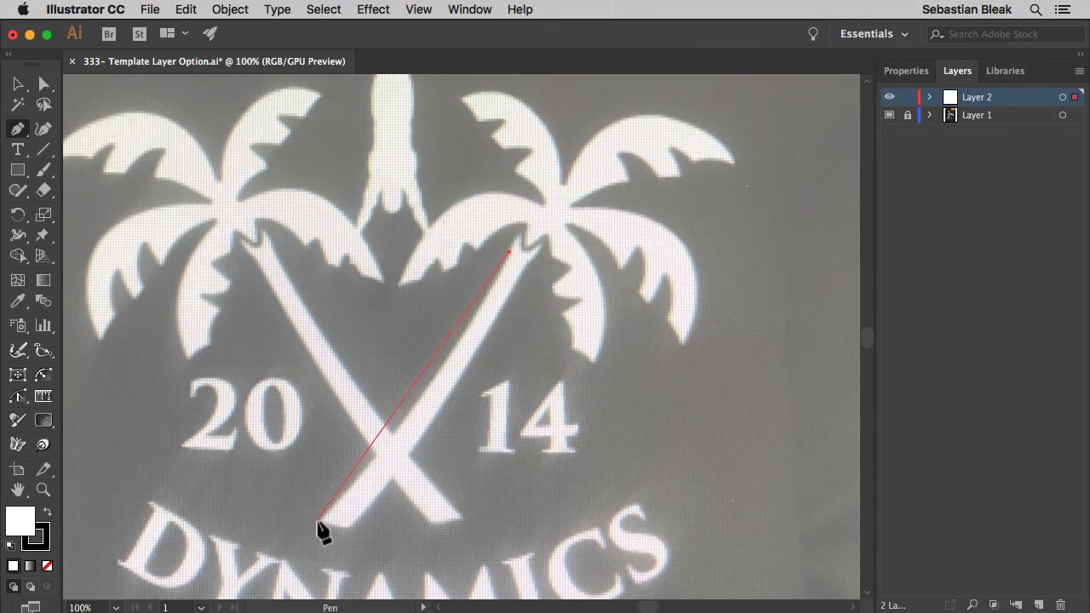
click(321, 538)
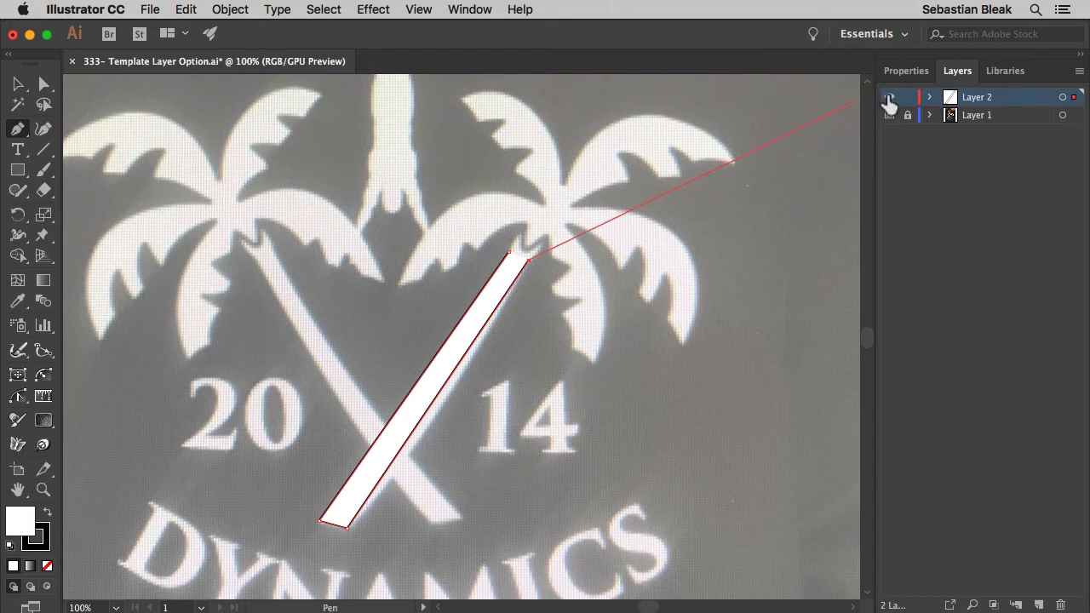
mouse_move(889, 101)
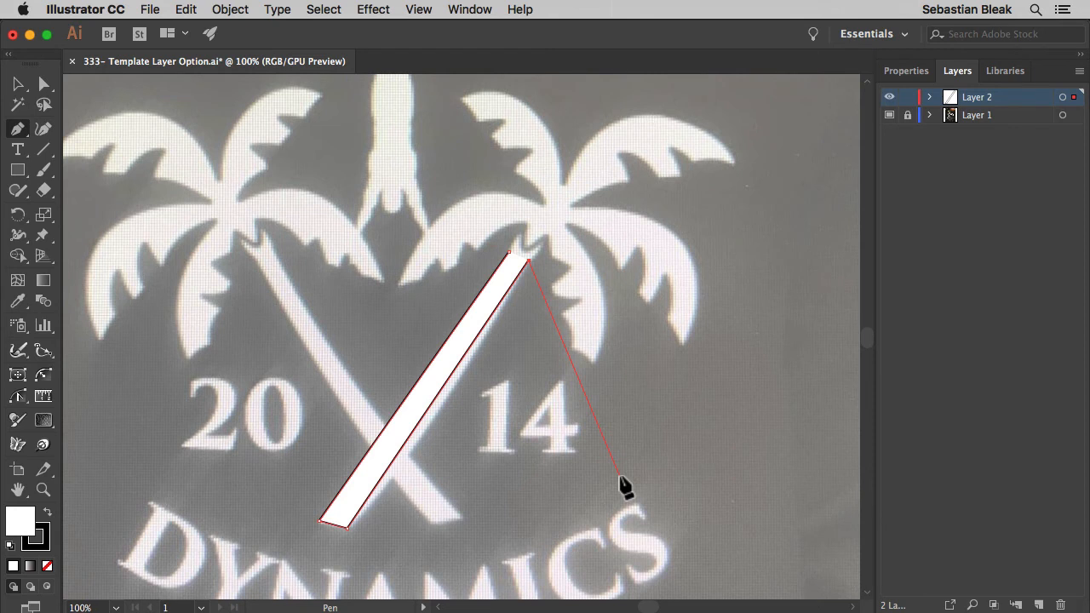
- End the path, switch to Outline view, bend the trunk path to its curve, and fit the artboard
key(cmd)
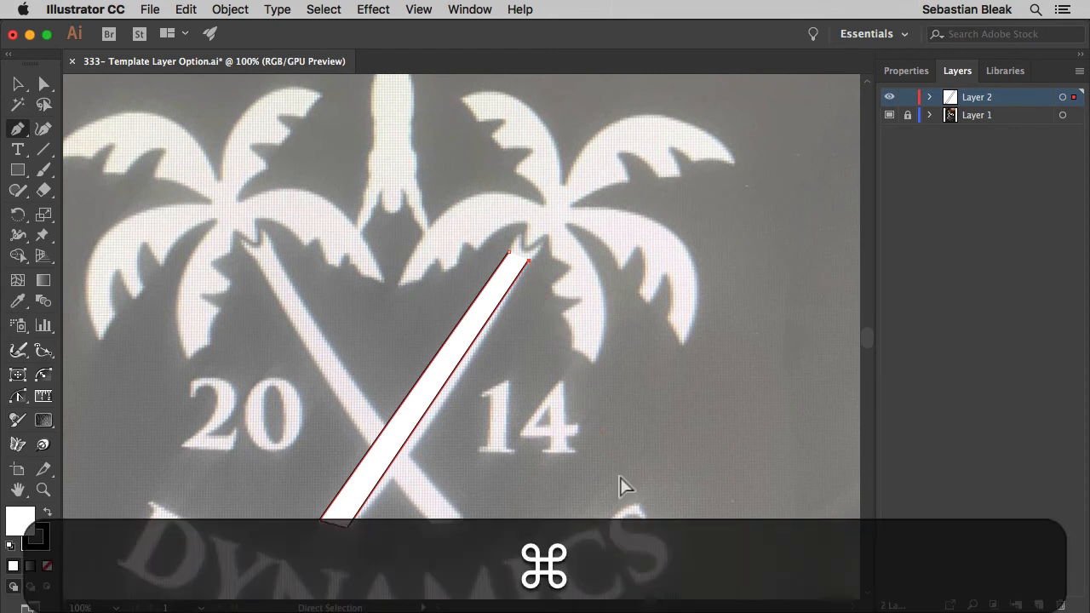
key(cmd+y)
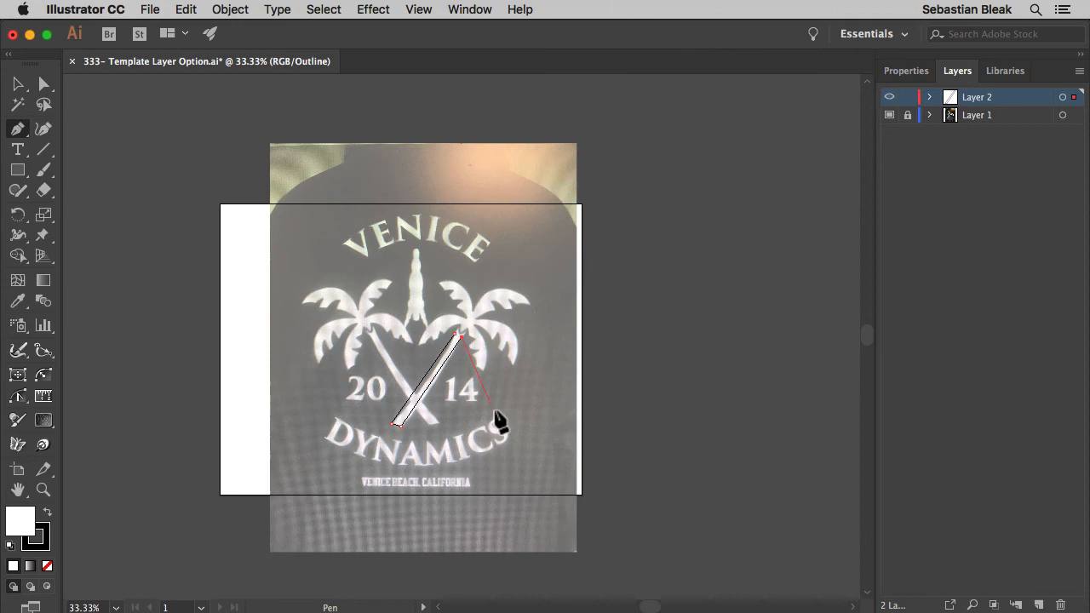
key(cmd+=)
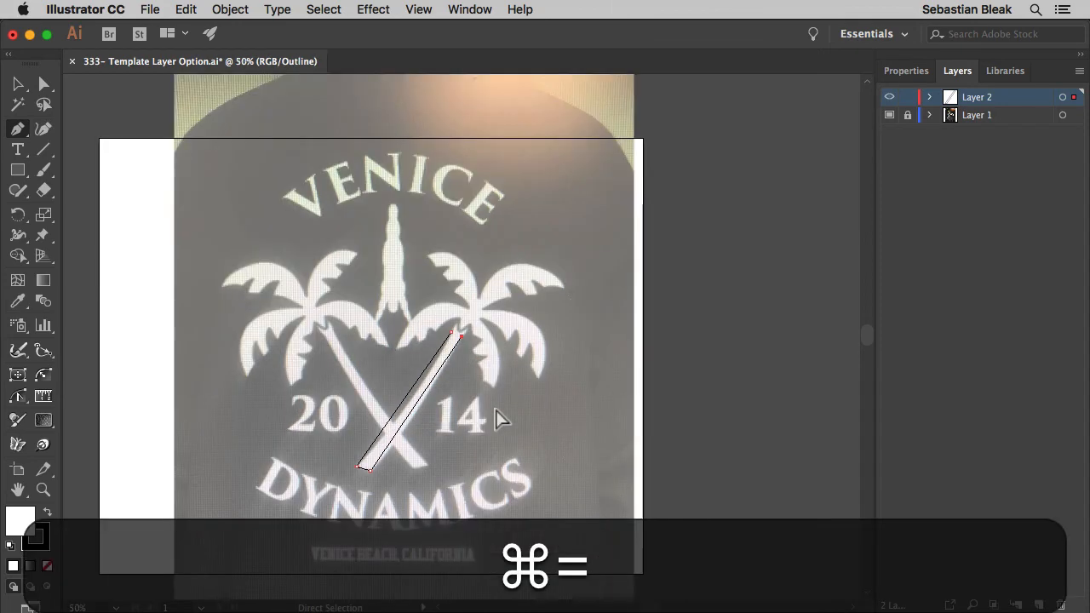
key(cmd+=)
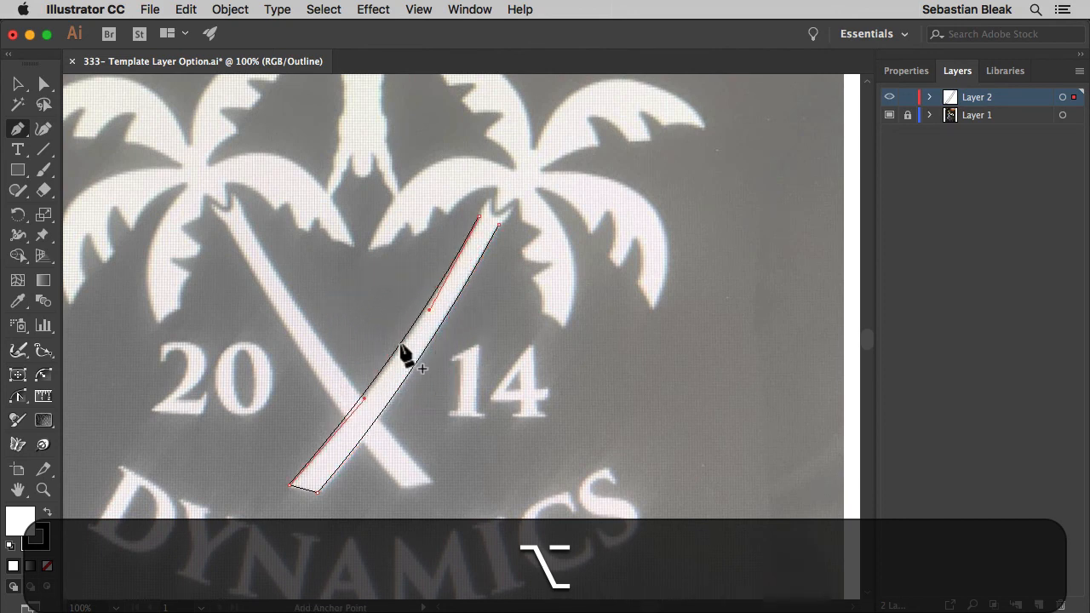
key(cmd+0)
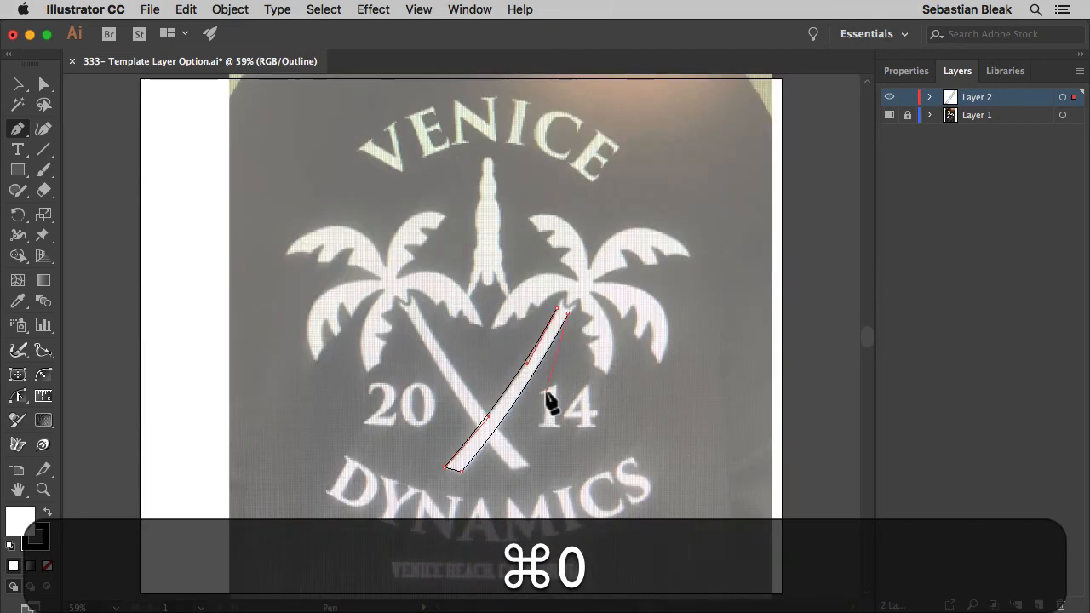
key(cmd+0)
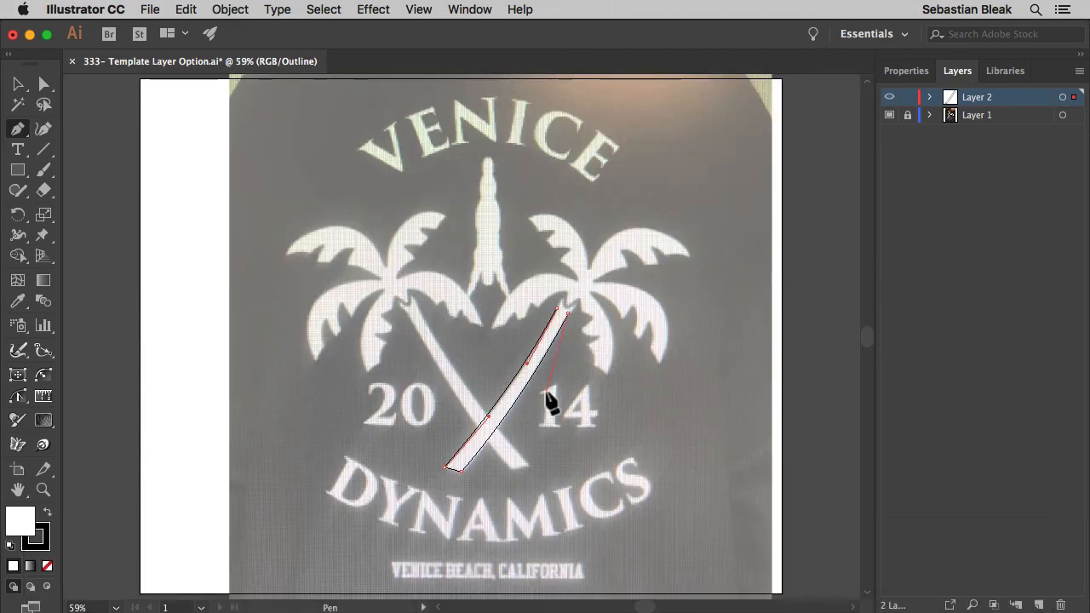